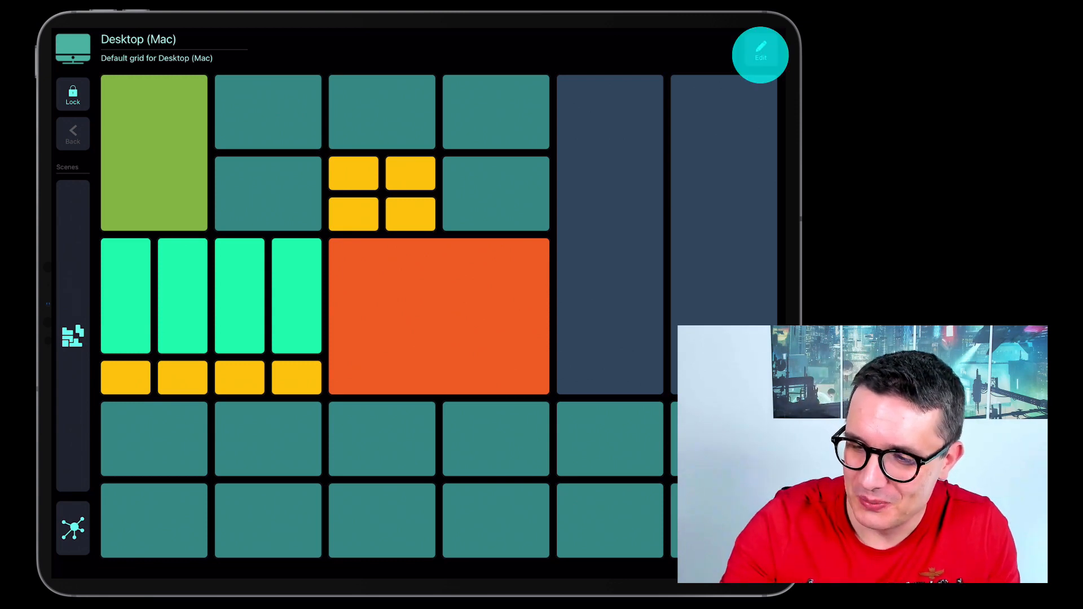
- Enter edit mode on the Desktop (Mac) grid, select the orange button, and switch to Layout editing
click(760, 55)
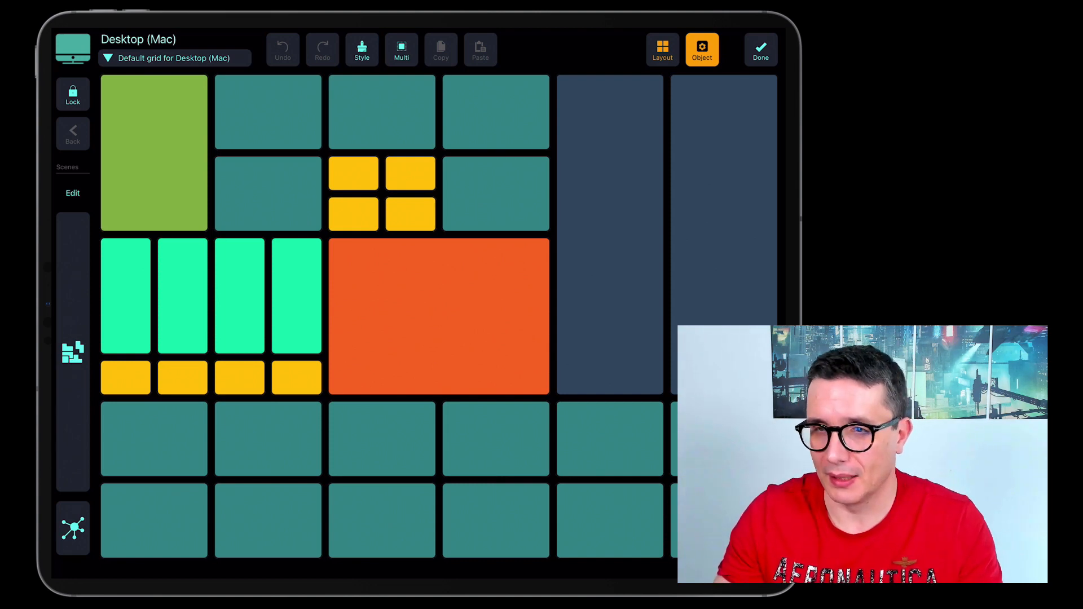
click(438, 315)
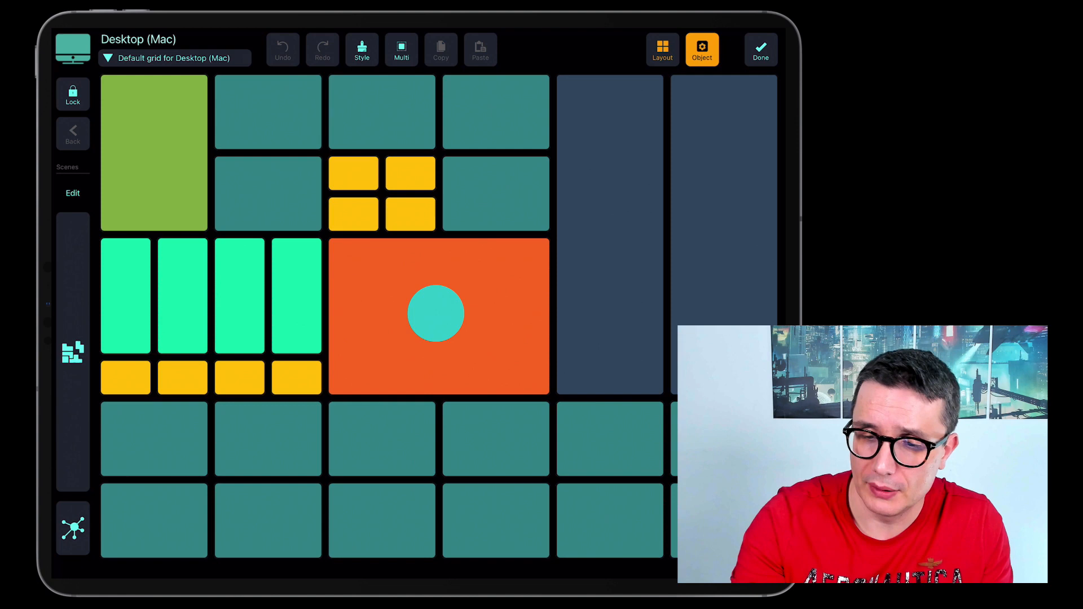
click(436, 314)
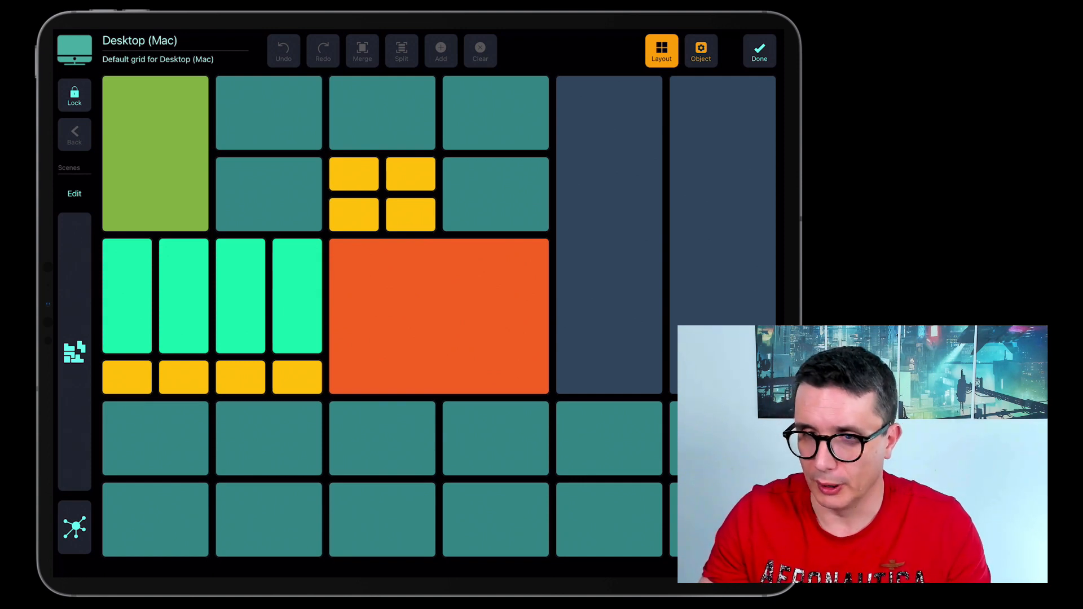
- Shrink the orange button to one cell and select the empty slots to its right and lower right
click(440, 317)
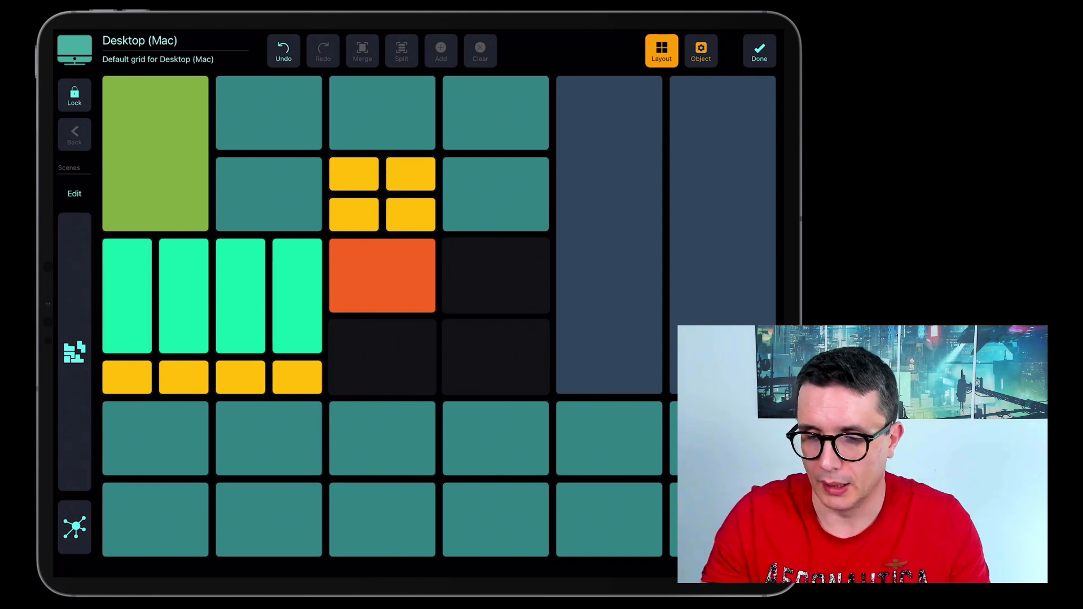
click(381, 275)
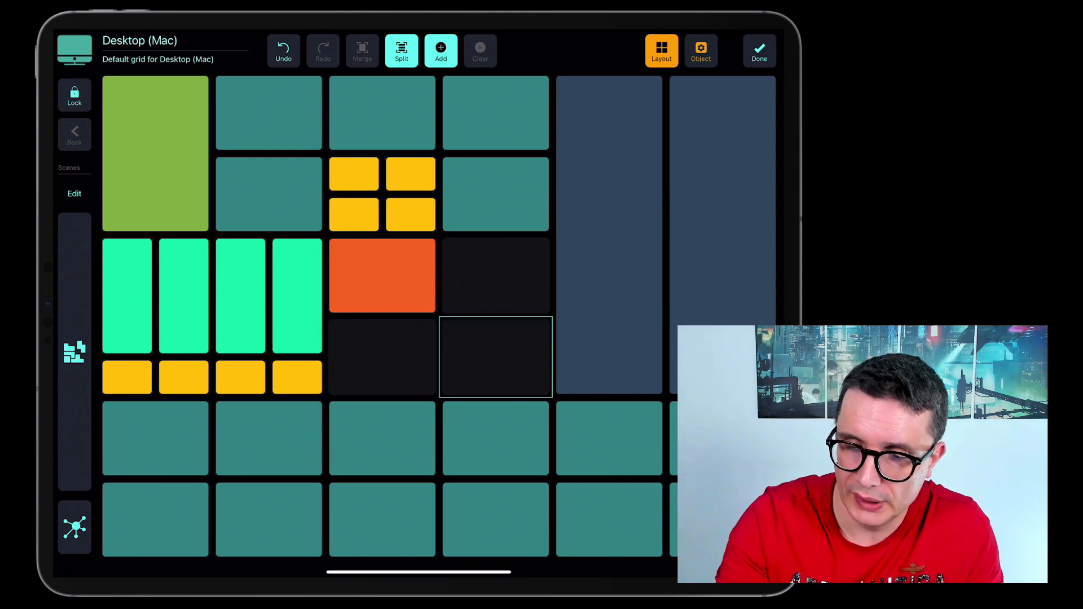
click(495, 275)
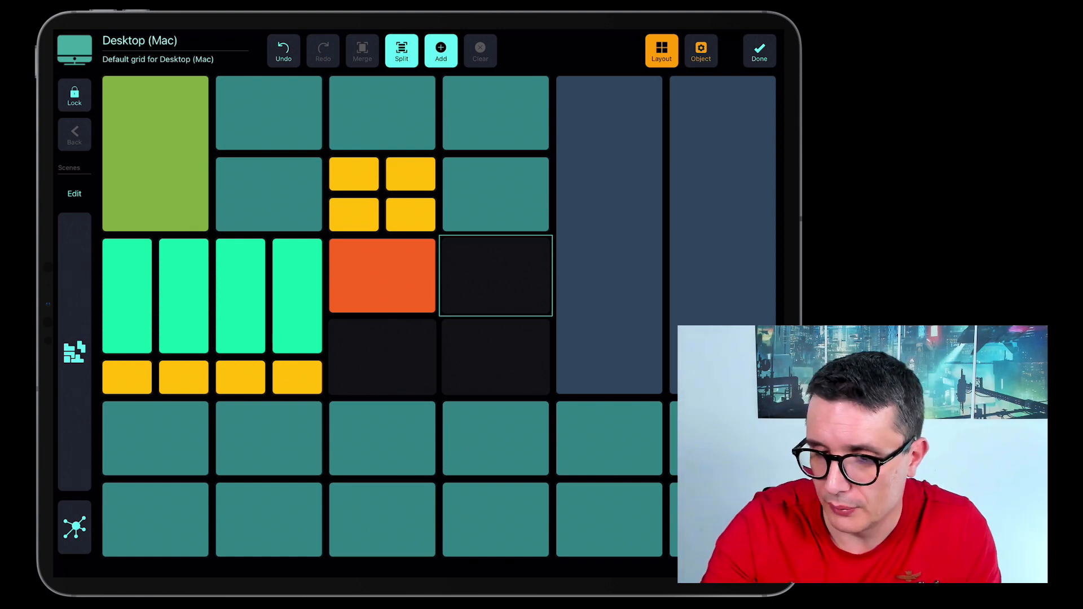
- Split the empty slot beside the orange button into smaller cells
click(401, 51)
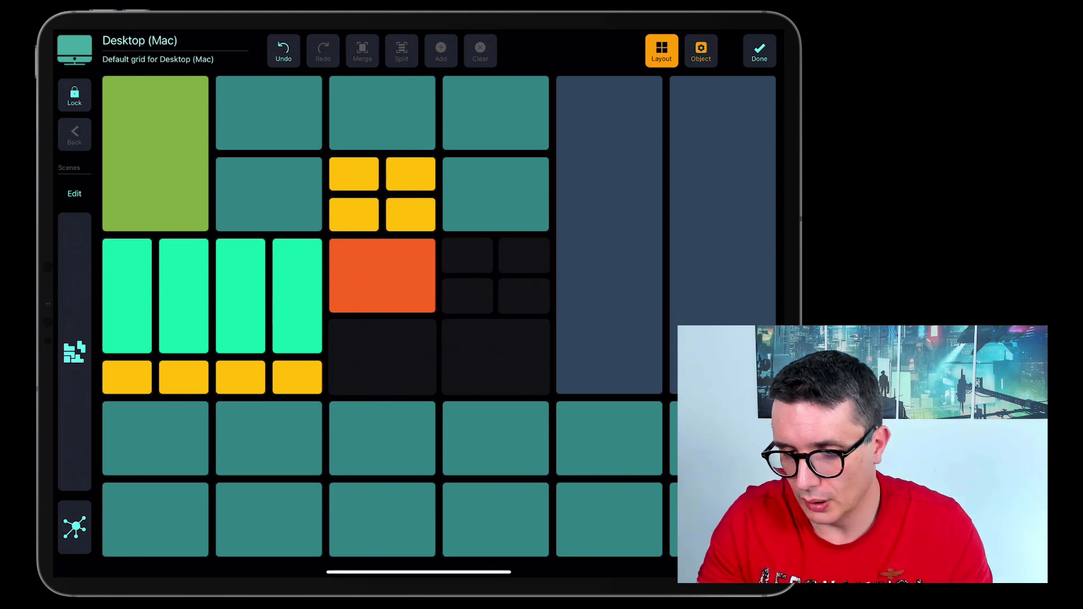
click(467, 256)
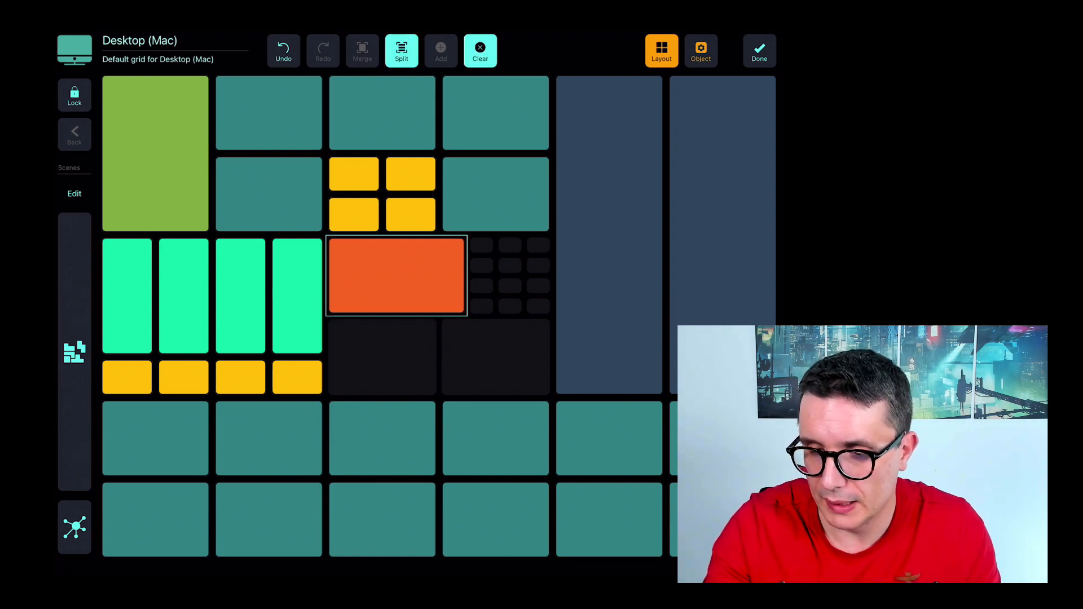
- Merge the orange button with the small cells into one wide button, then select the slot below
click(401, 50)
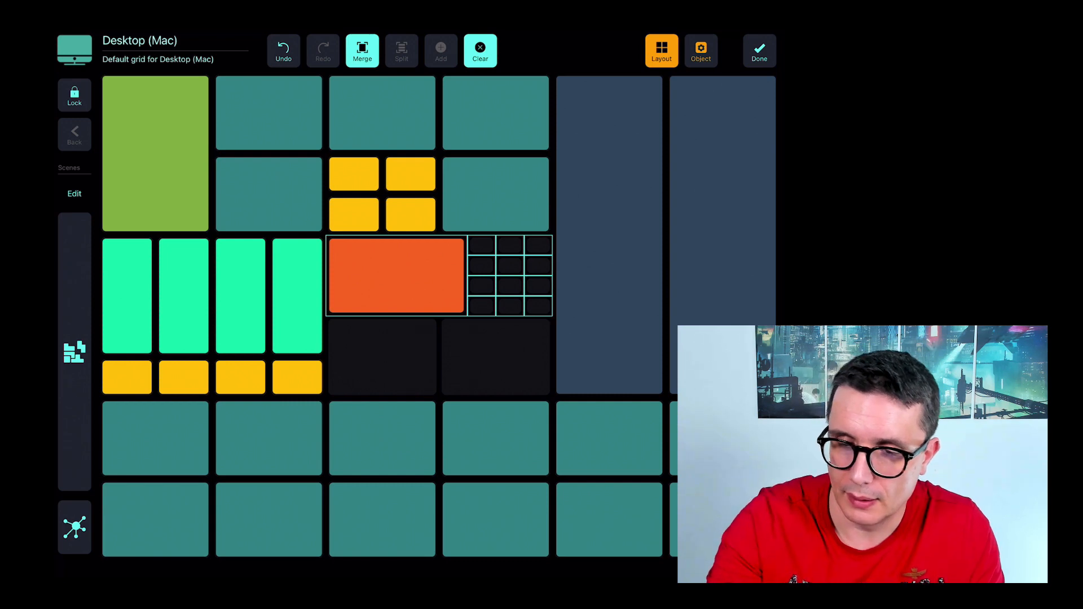
click(363, 50)
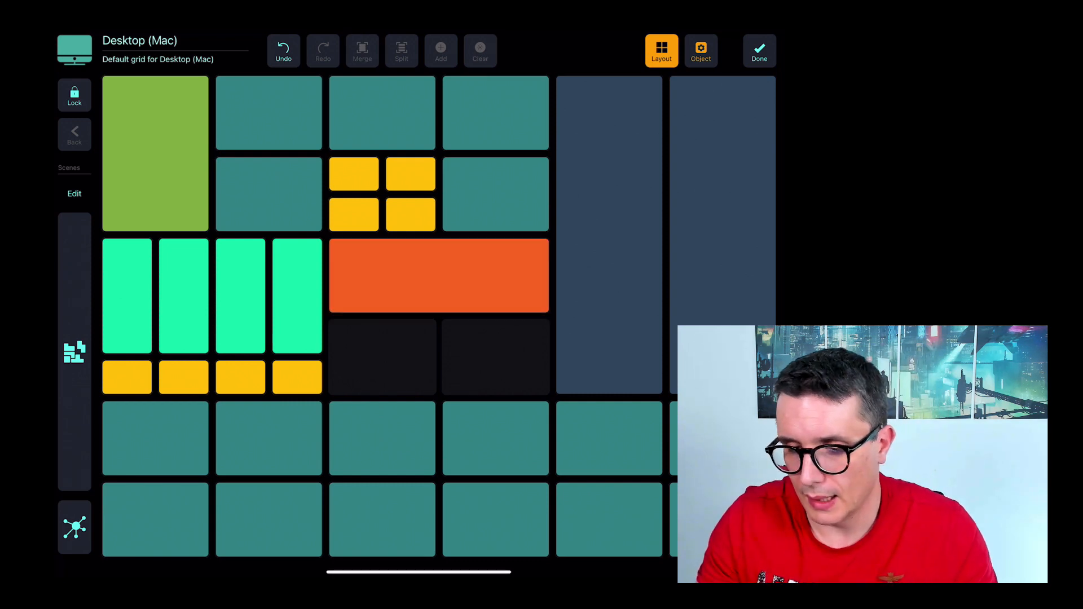
click(440, 274)
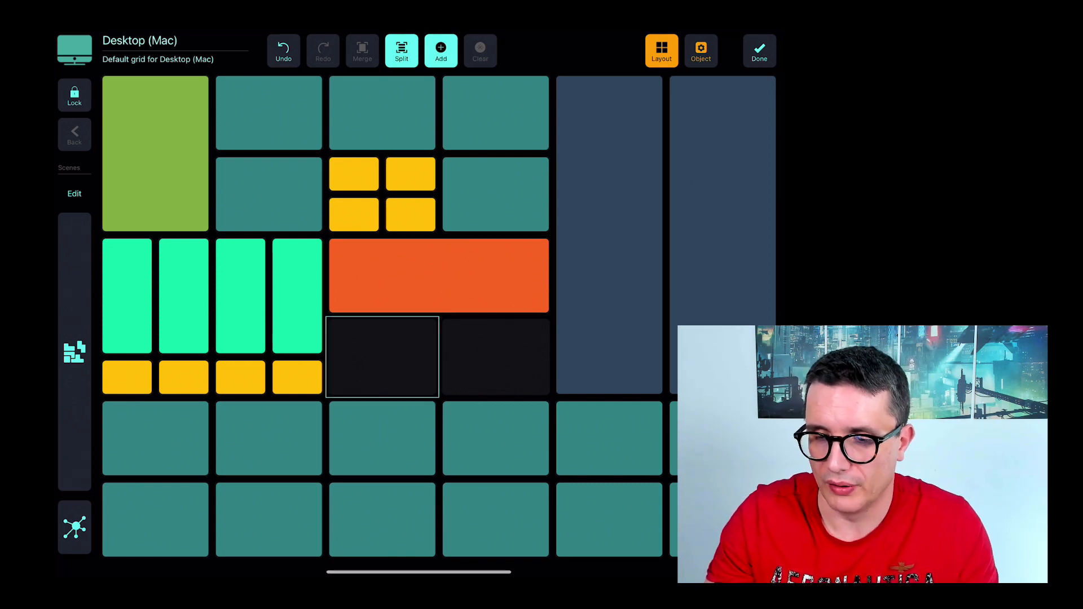
- Add a new button in each of the two empty slots under the orange button
click(382, 357)
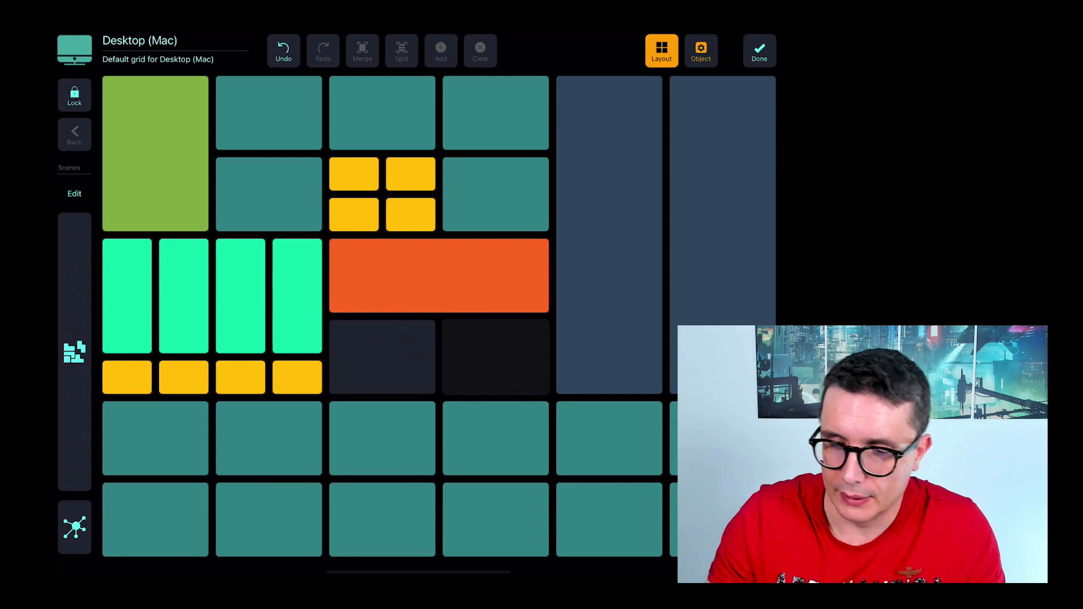
click(495, 356)
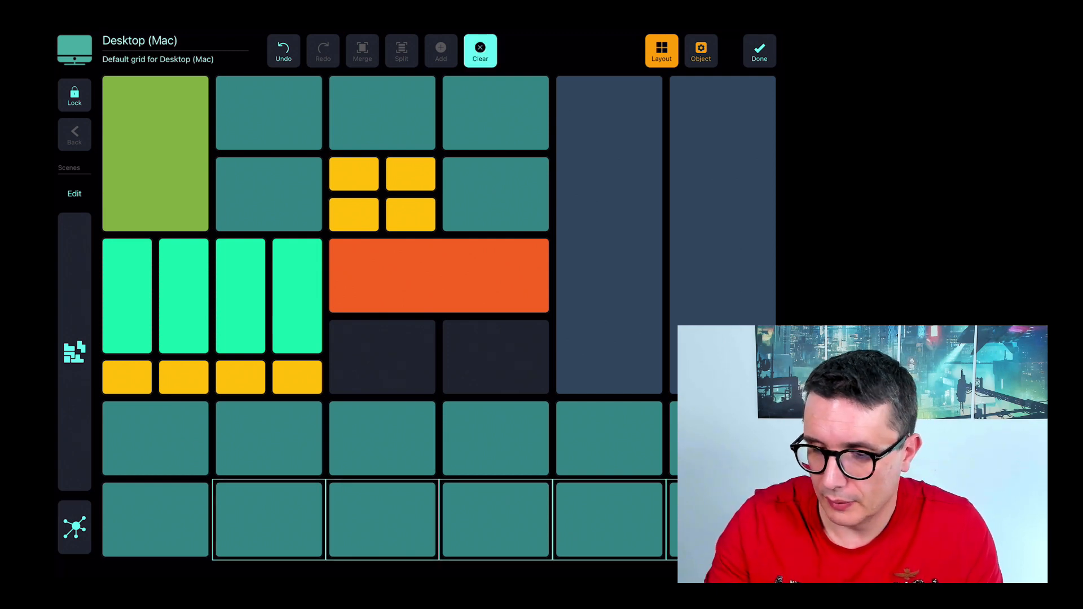
- Clear the bottom-row buttons and merge the row into a single full-width button
click(480, 50)
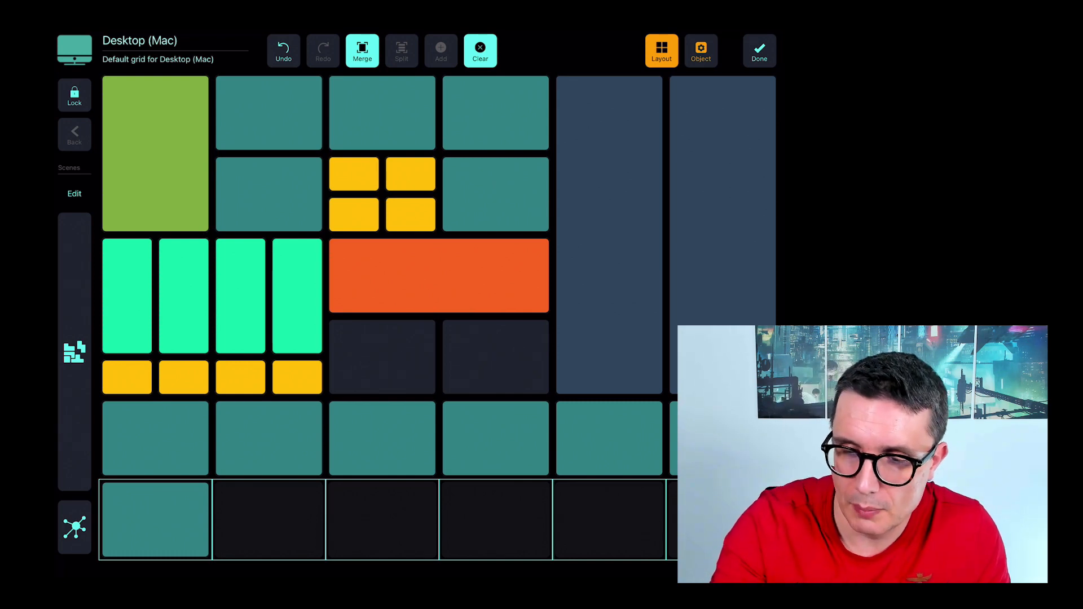
click(363, 50)
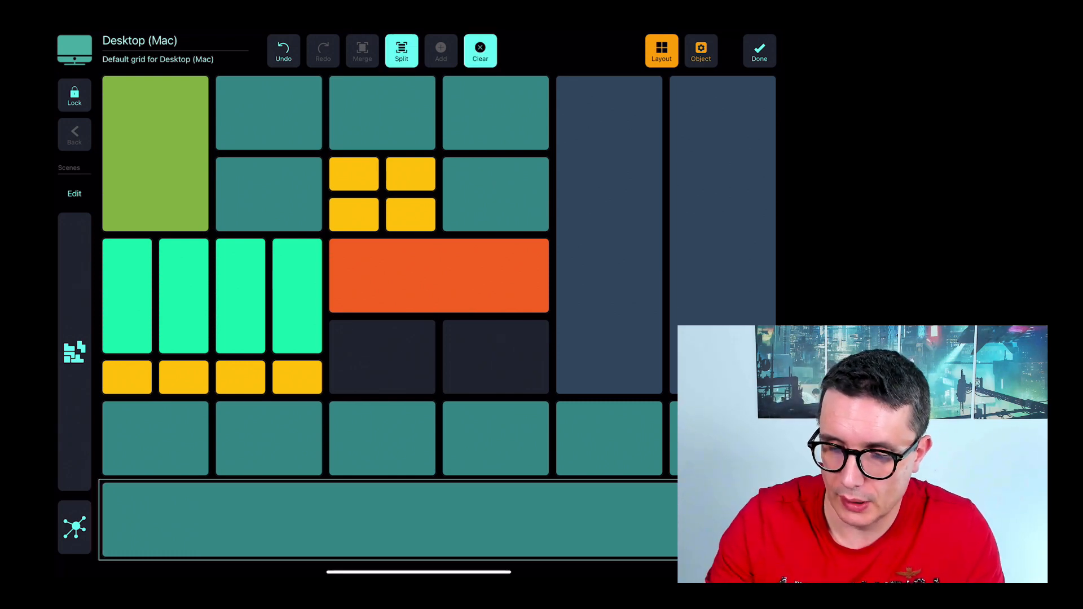